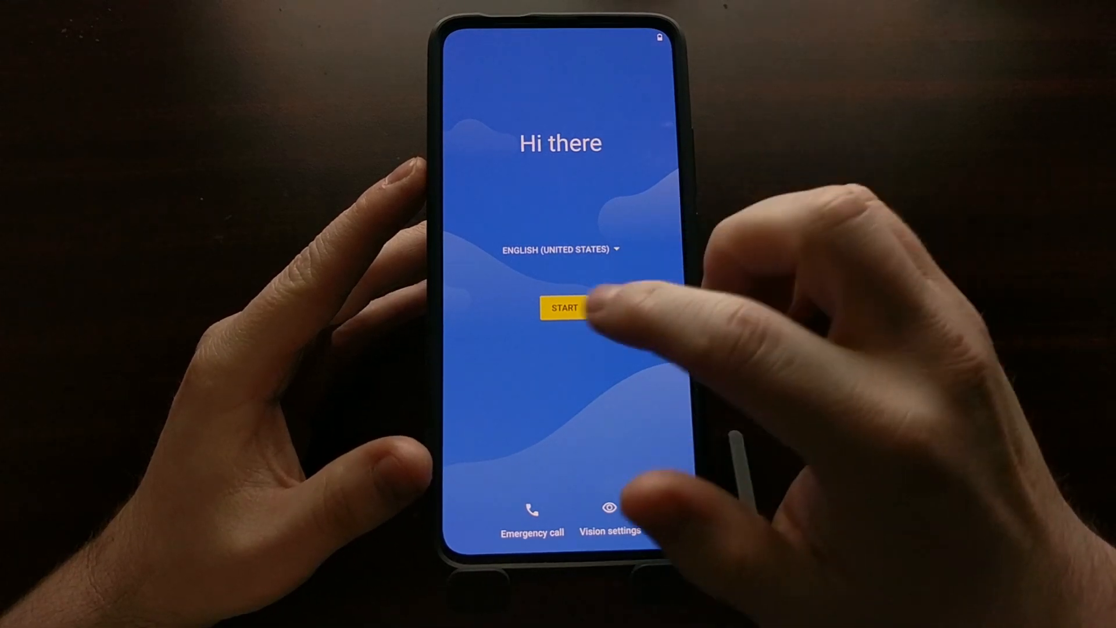
Step: Start the setup wizard from the Hi there welcome screen
{"action": "left_click", "coordinate": [561, 307]}
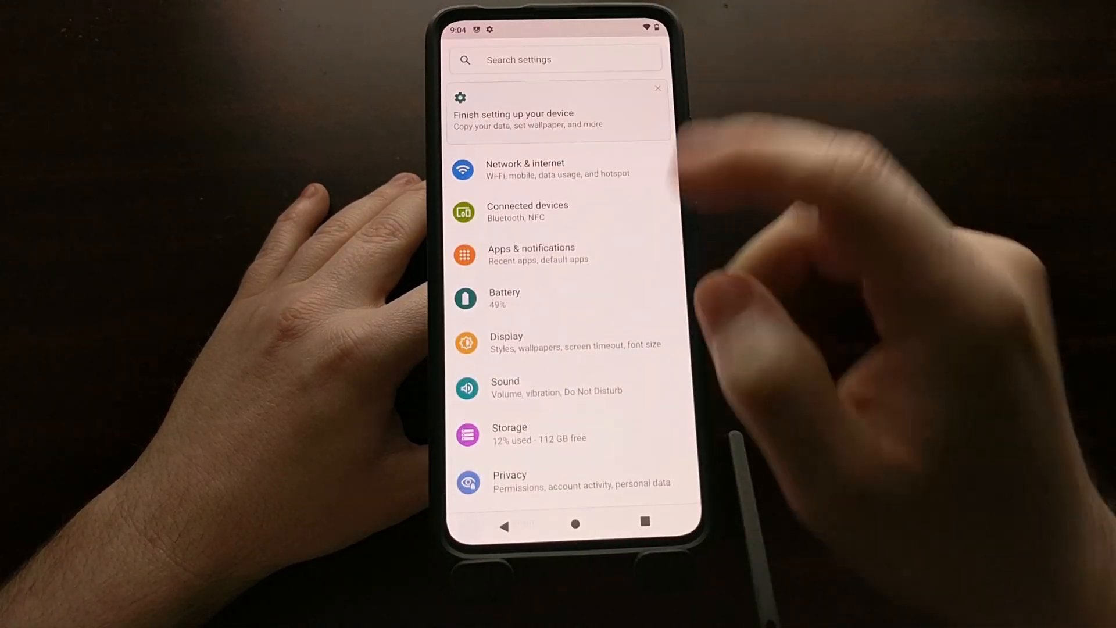
{"action": "left_click", "coordinate": [506, 342]}
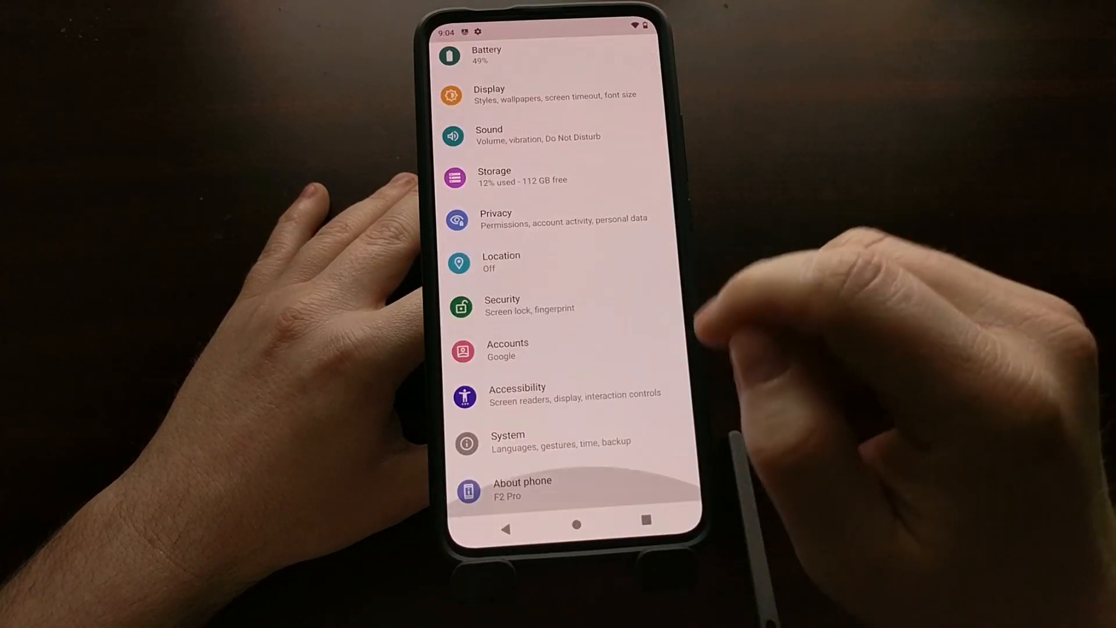
Step: Show About phone with Android version 10 and the LineageOS lmi build number
{"action": "left_click", "coordinate": [522, 486]}
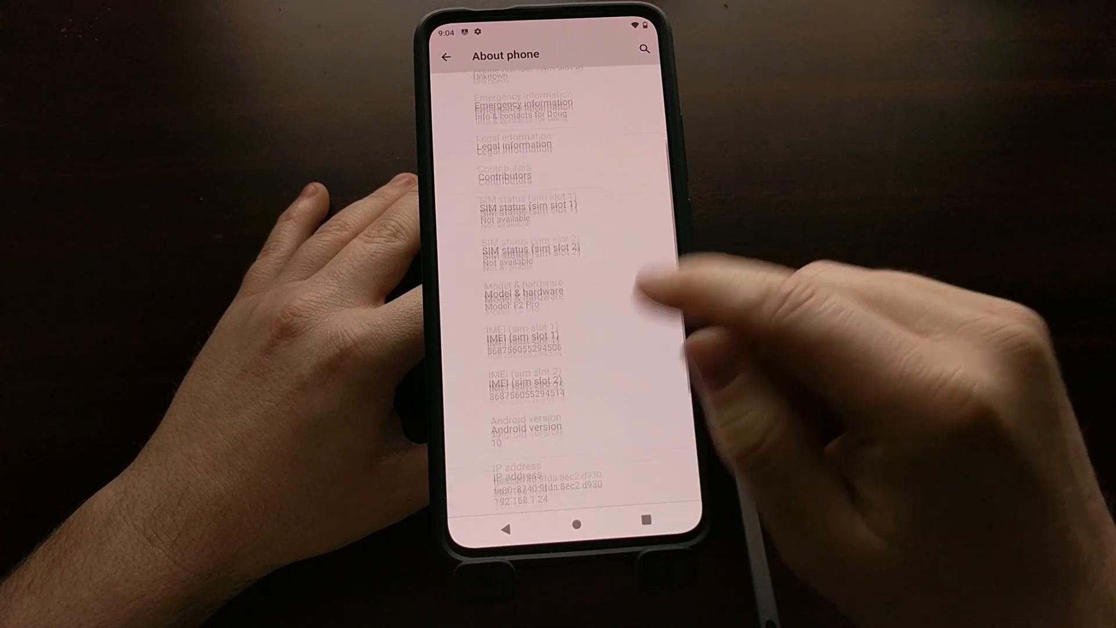
{"action": "scroll", "scroll_direction": "up", "scroll_amount": 3}
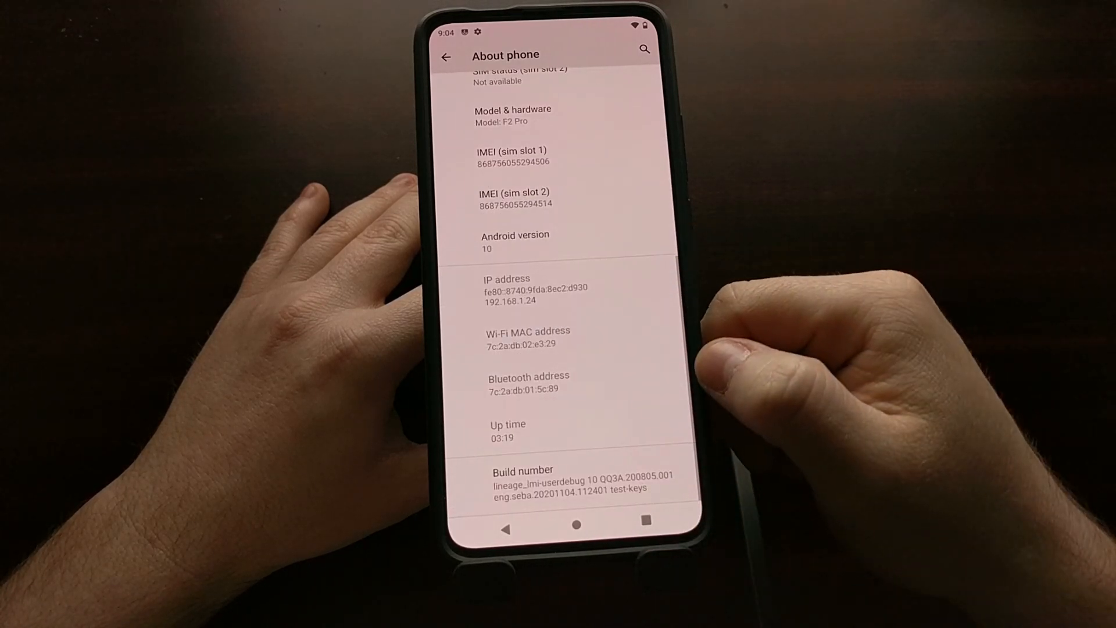